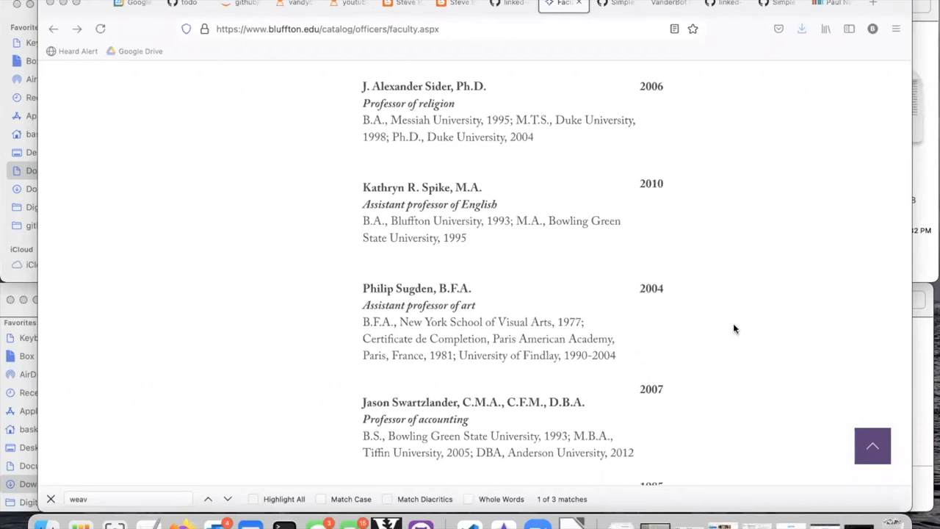
mouse_move(636, 221)
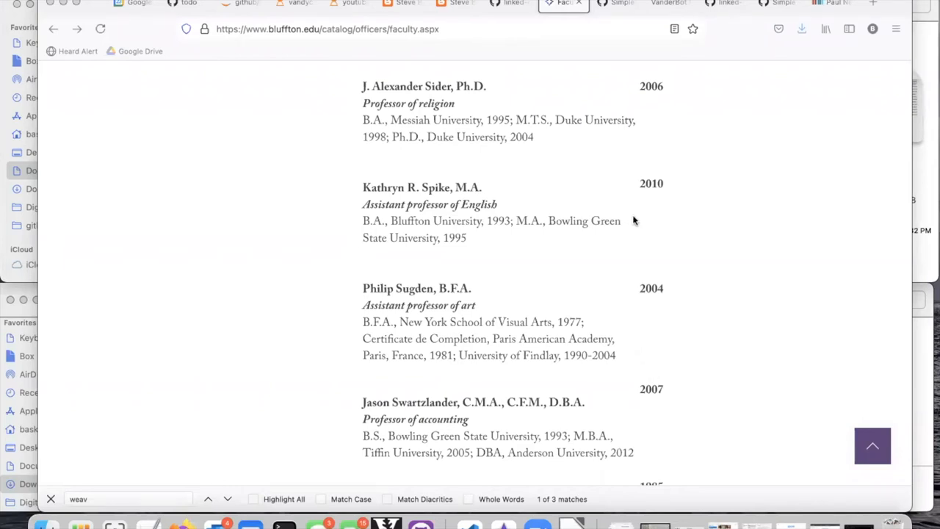
mouse_move(393, 191)
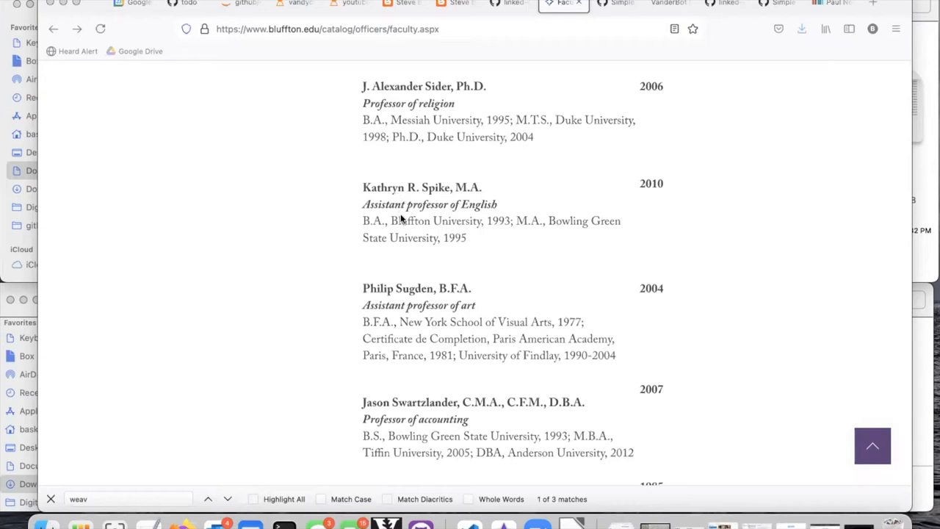
mouse_move(530, 506)
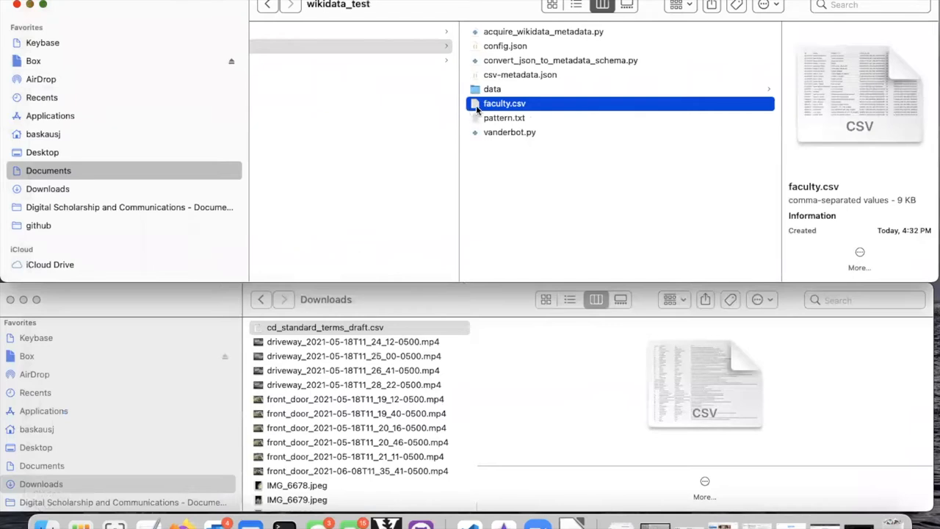
Open faculty.csv as comma-separated data and scroll through the faculty records.
double_click(504, 103)
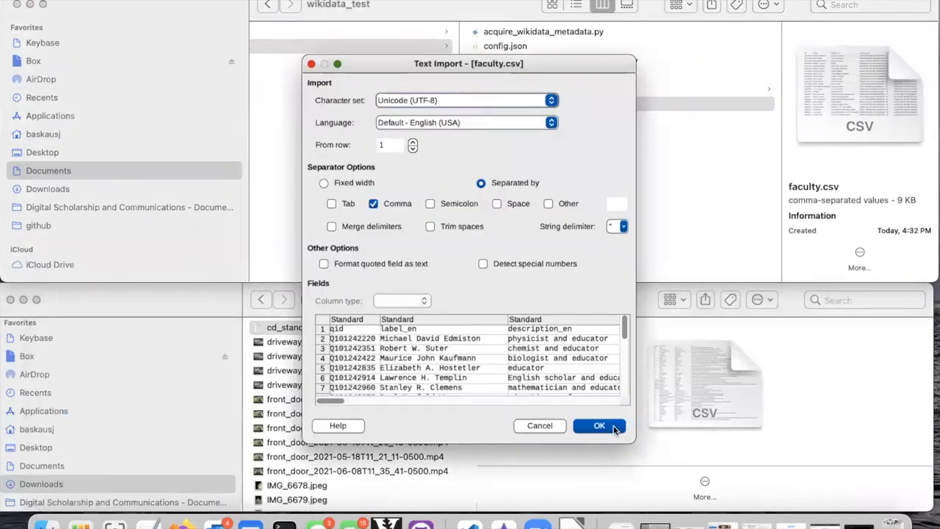
click(599, 425)
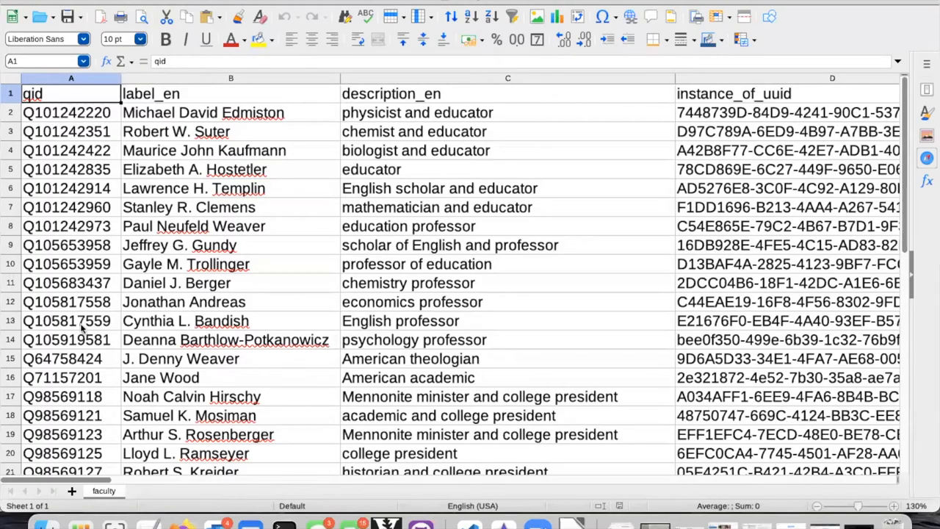
scroll(down, 3)
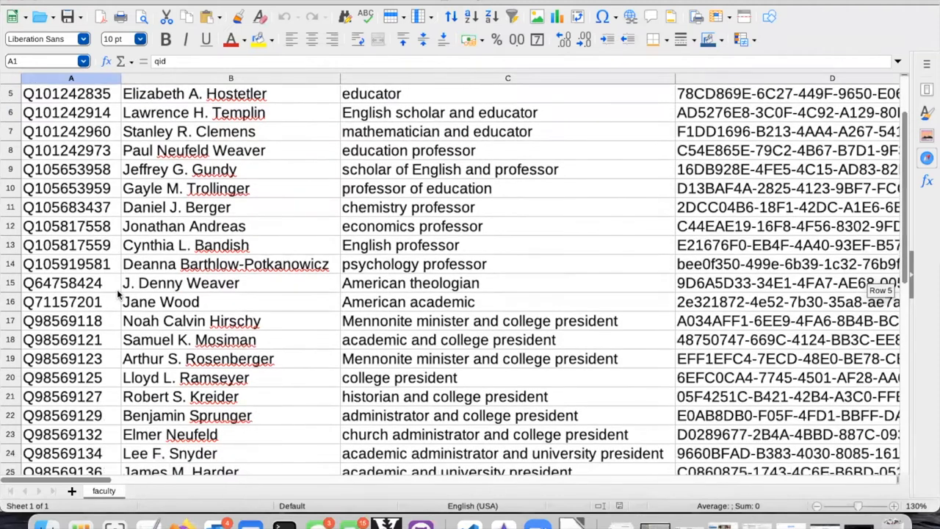
scroll(down, 3)
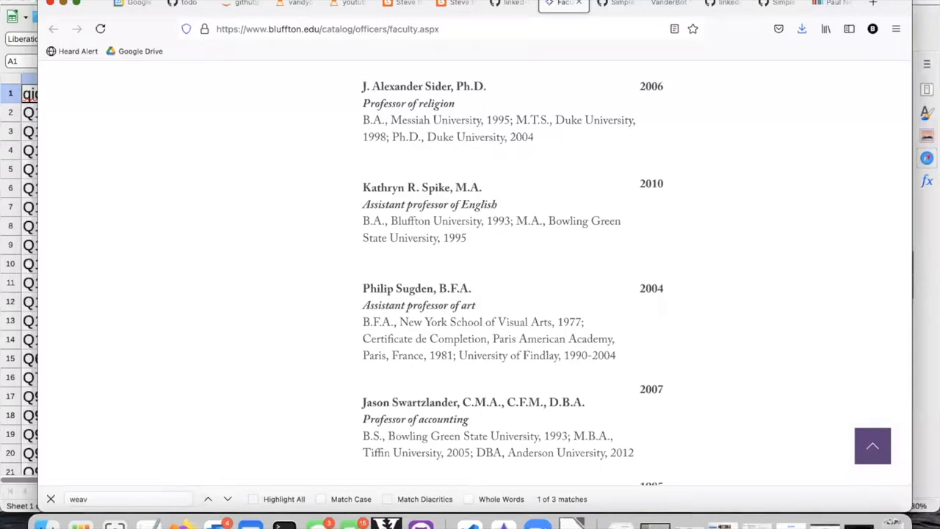
mouse_move(830, 5)
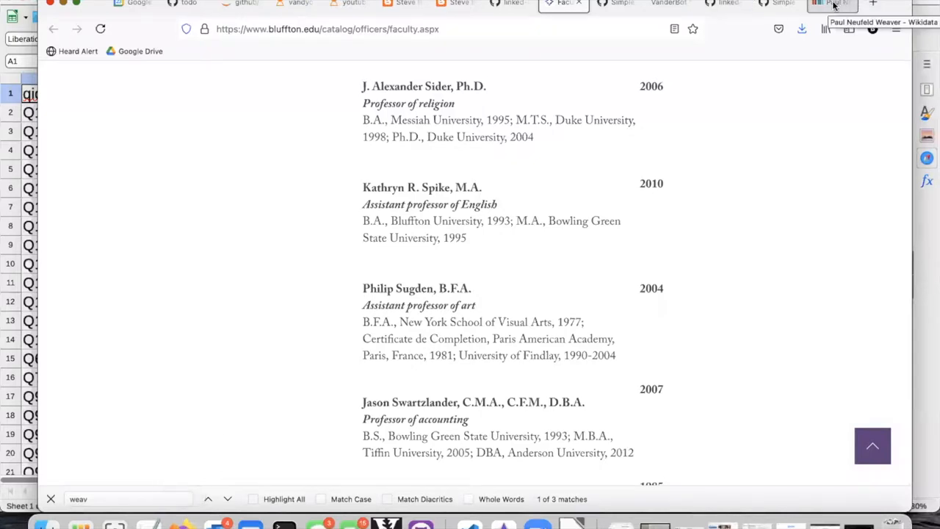
click(830, 4)
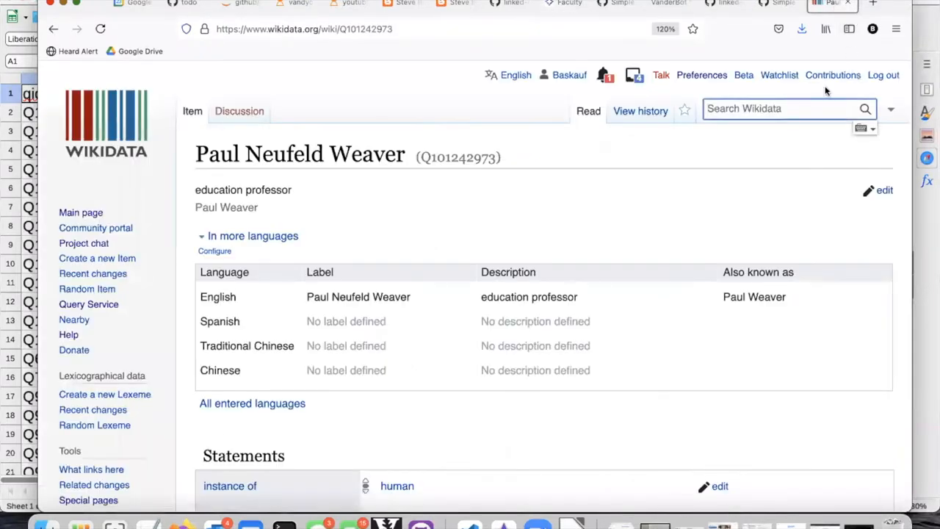
text(Kathryn R. S)
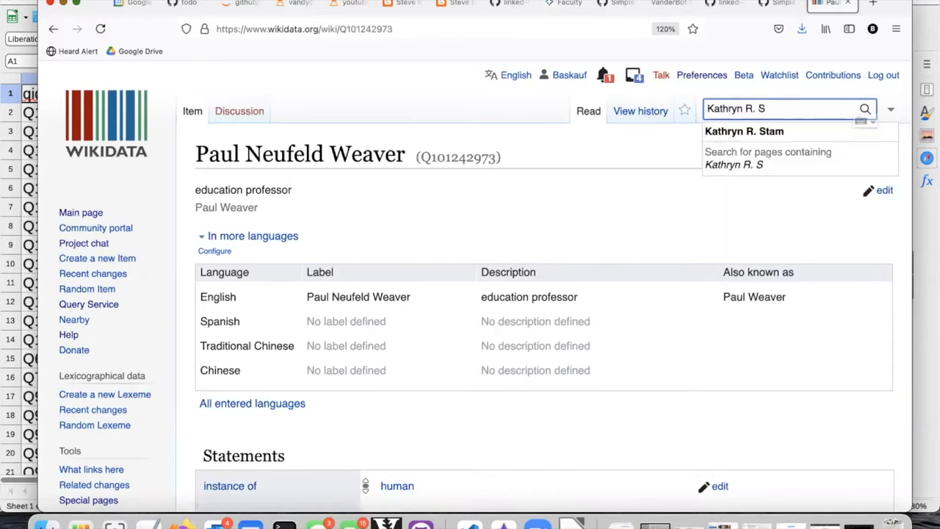
click(563, 3)
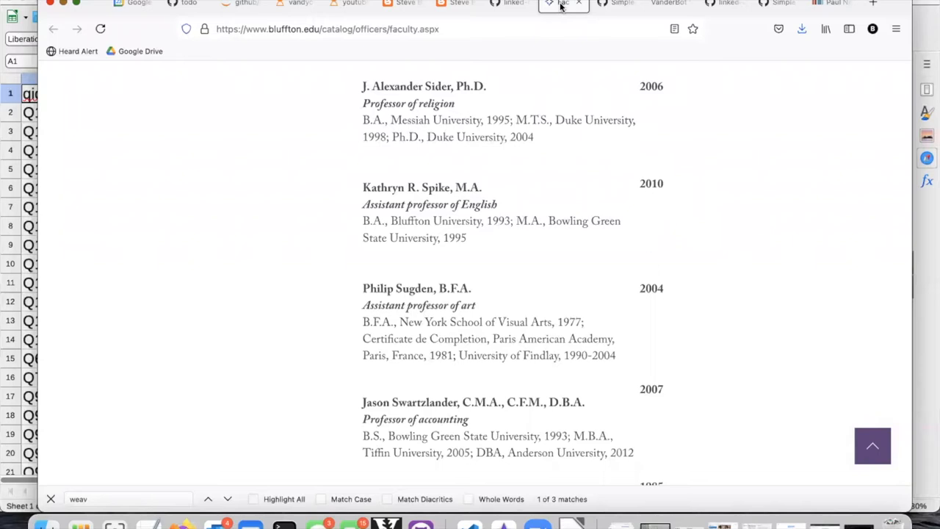
click(830, 4)
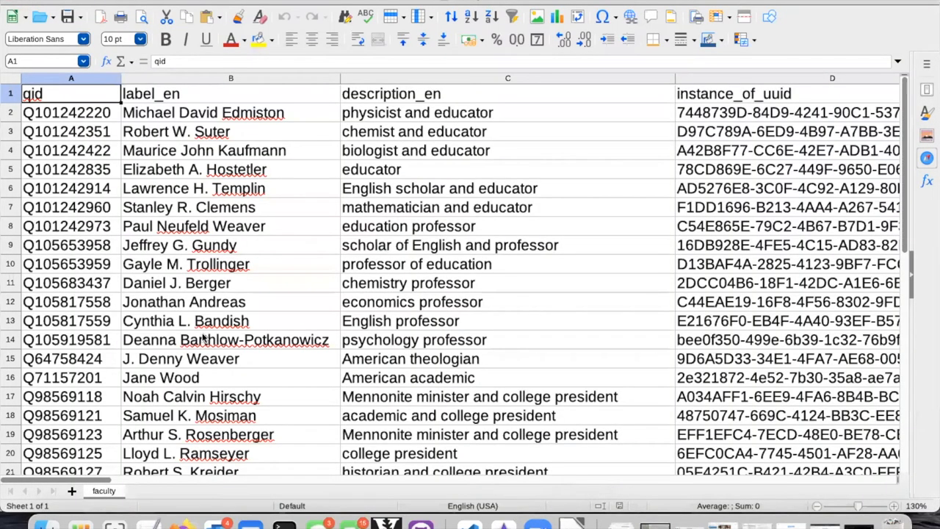
scroll(down, 3)
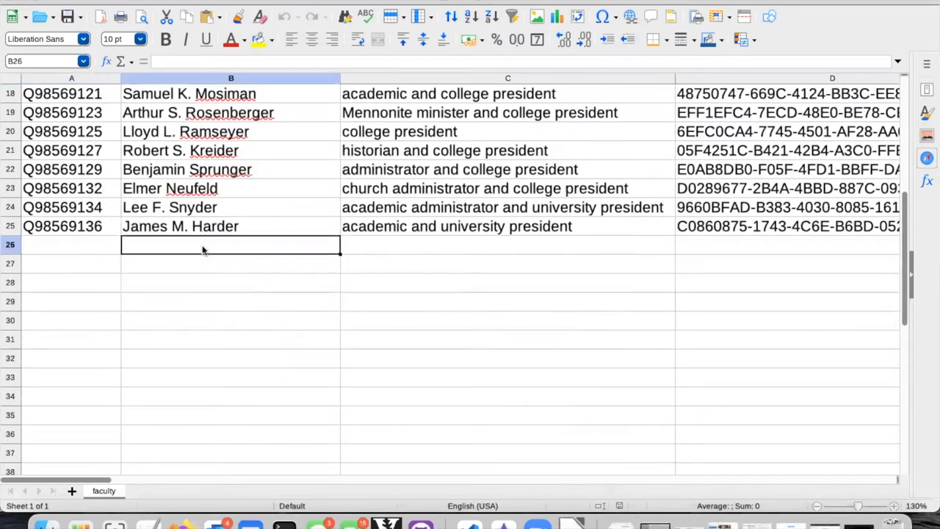
text(Kathryn R. Spike)
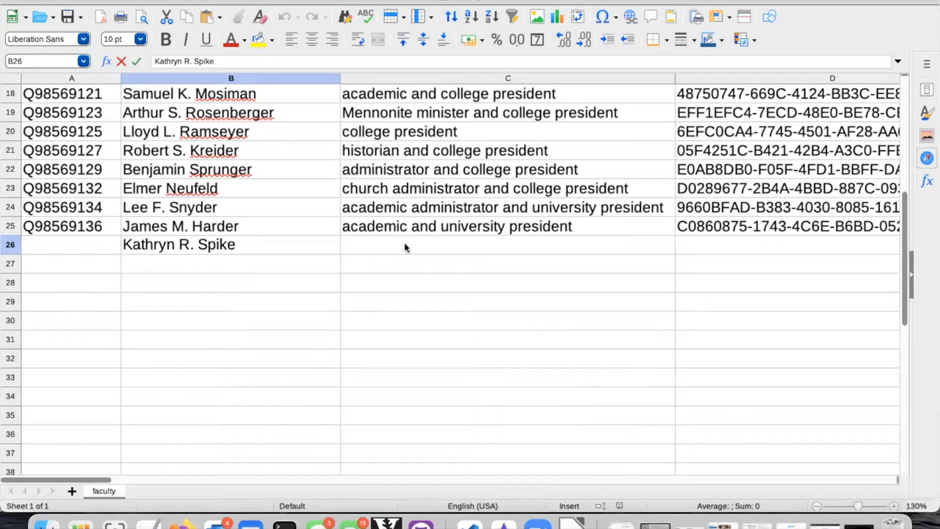
text(Economics professor)
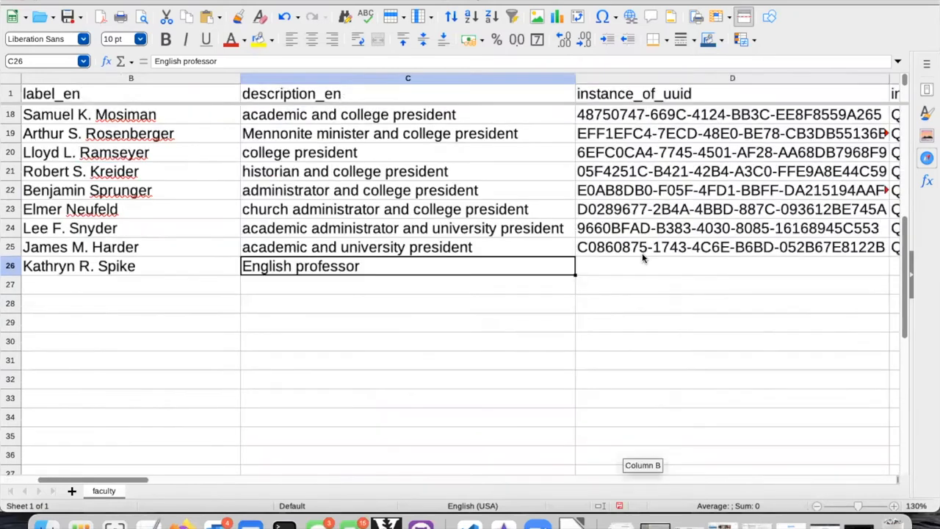
scroll(right, 3)
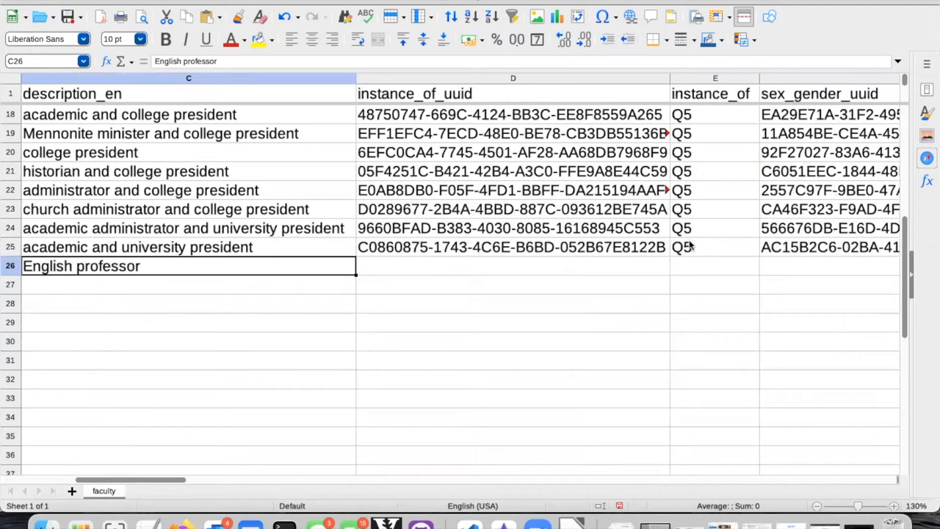
Put Q5 in E26, and copy gender Q6581072 to G26 and employer Q886141 to I26.
click(714, 266)
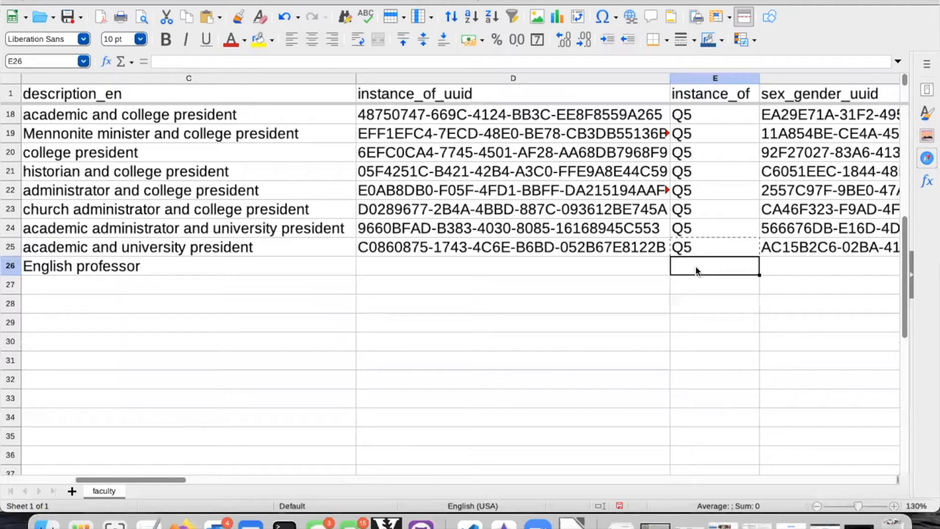
text(Q5)
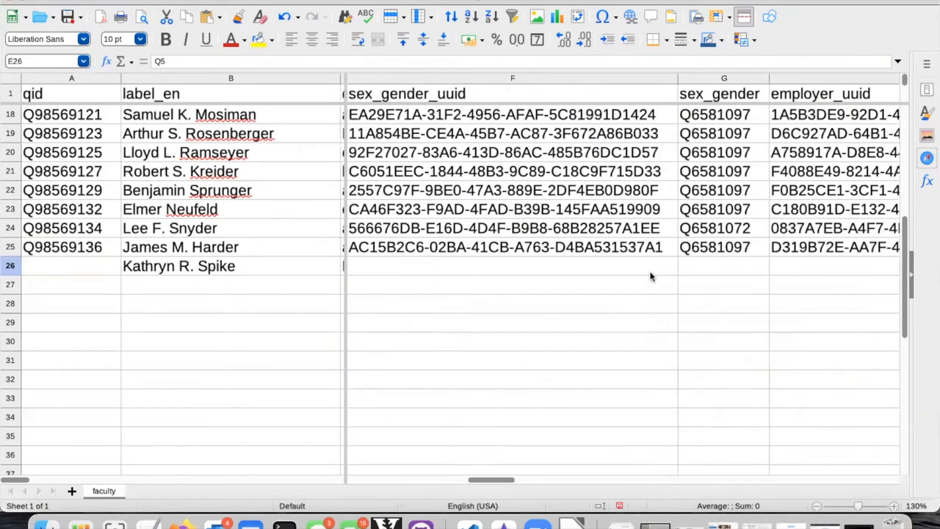
click(723, 228)
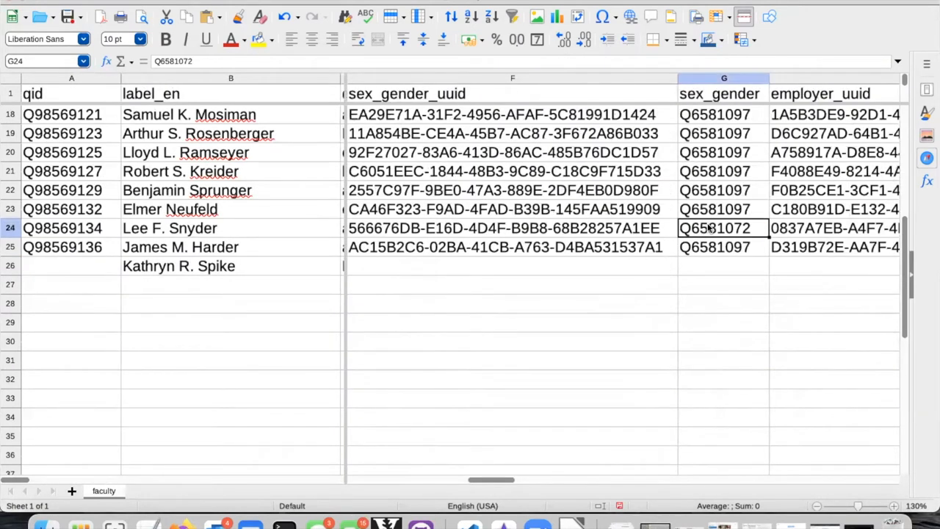
click(723, 265)
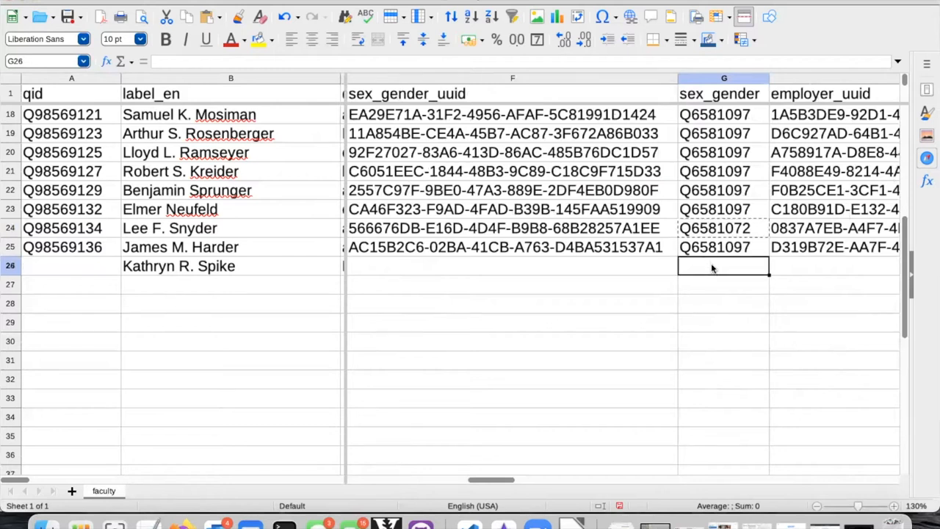
scroll(right, 3)
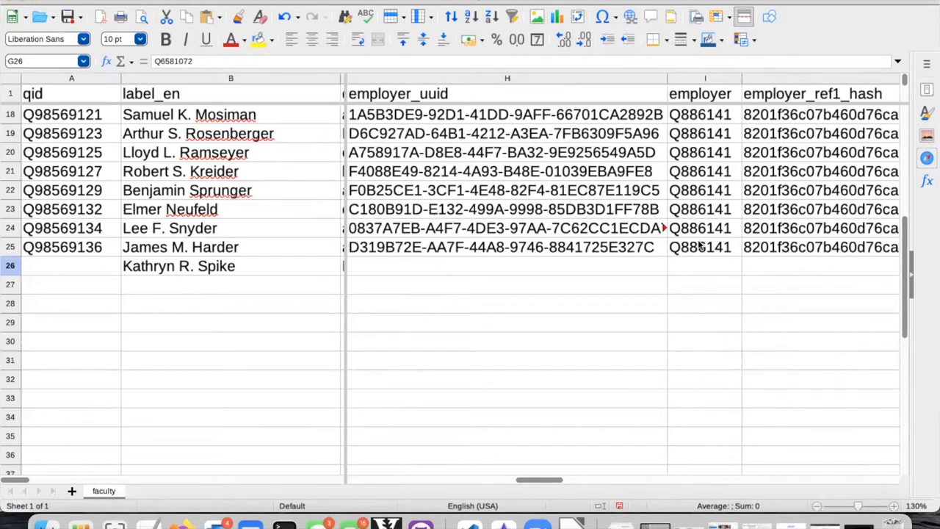
click(703, 247)
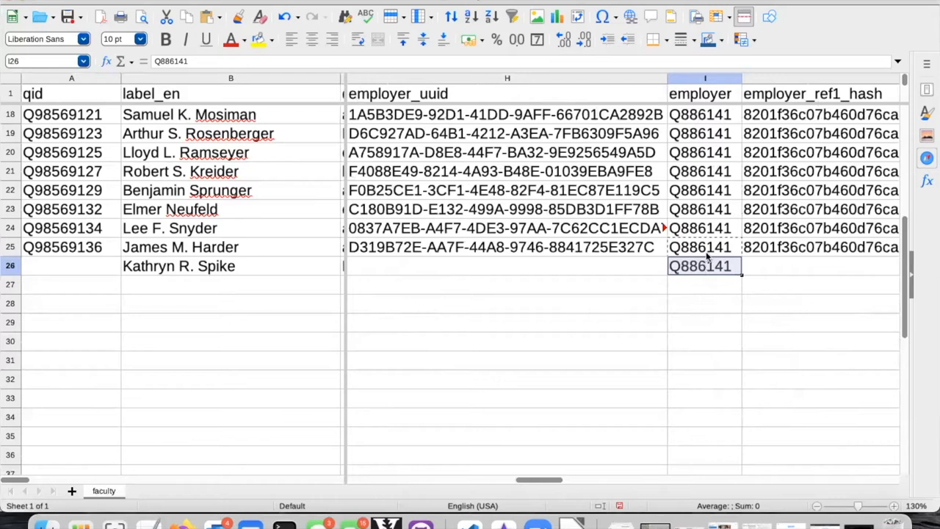
scroll(right, 3)
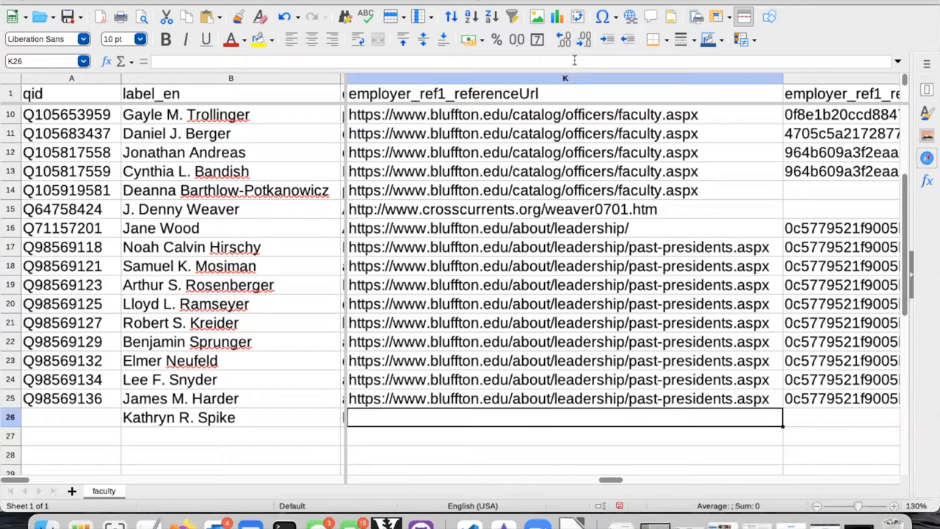
Add the Bluffton catalog URL as employer reference, retrieved 2021-06-23, with precision copied from row 25.
text(https://www.bluffton.edu/catalog/officers/faculty.aspx)
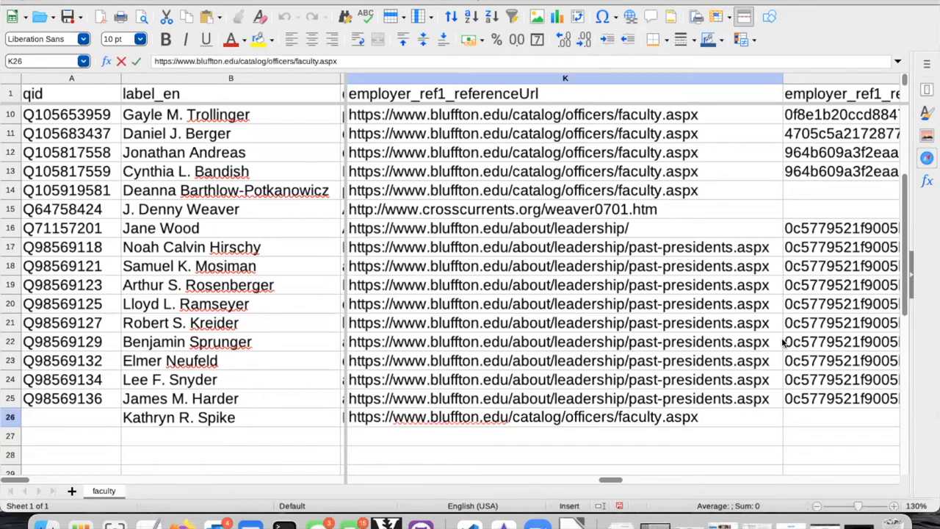
scroll(right, 3)
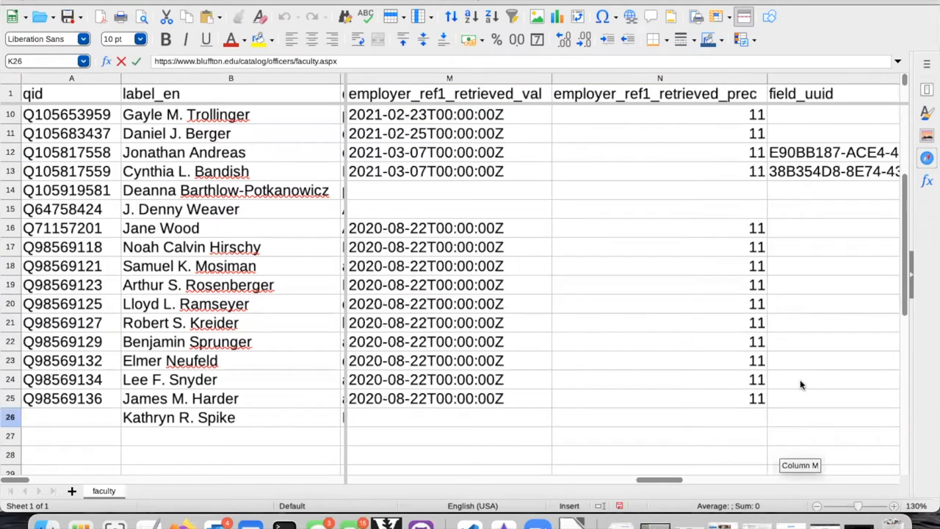
mouse_move(493, 439)
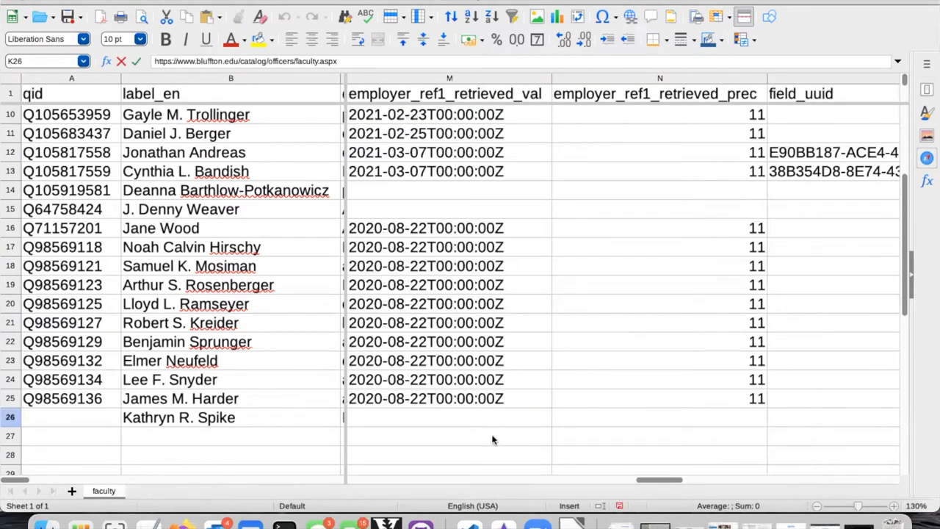
click(449, 417)
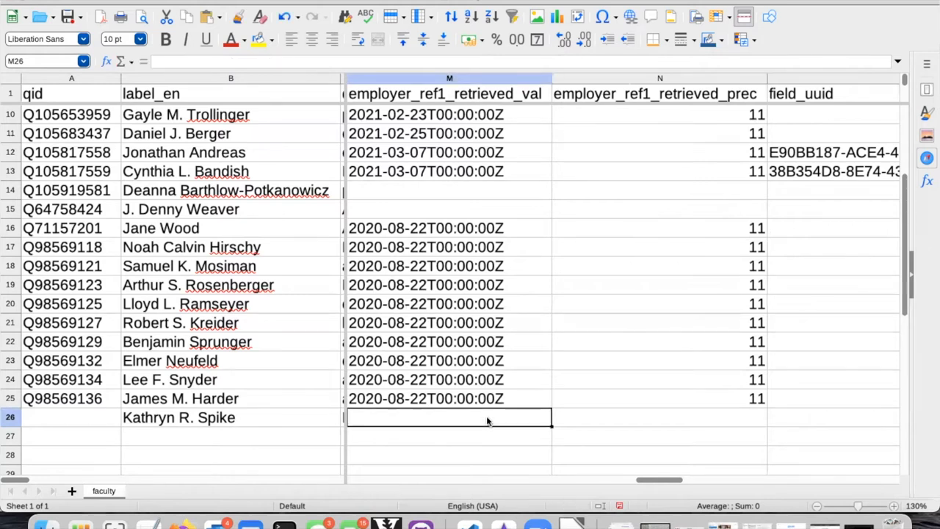
text(2021-06-23)
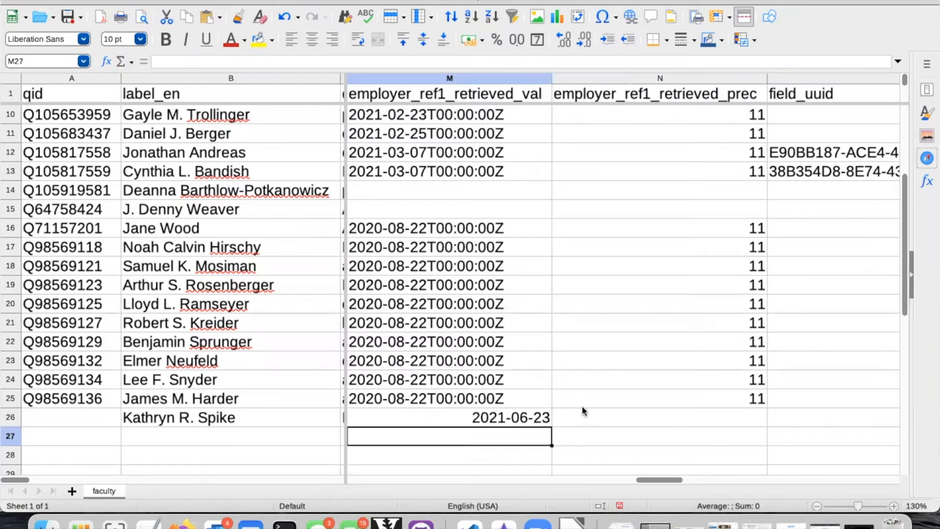
click(448, 398)
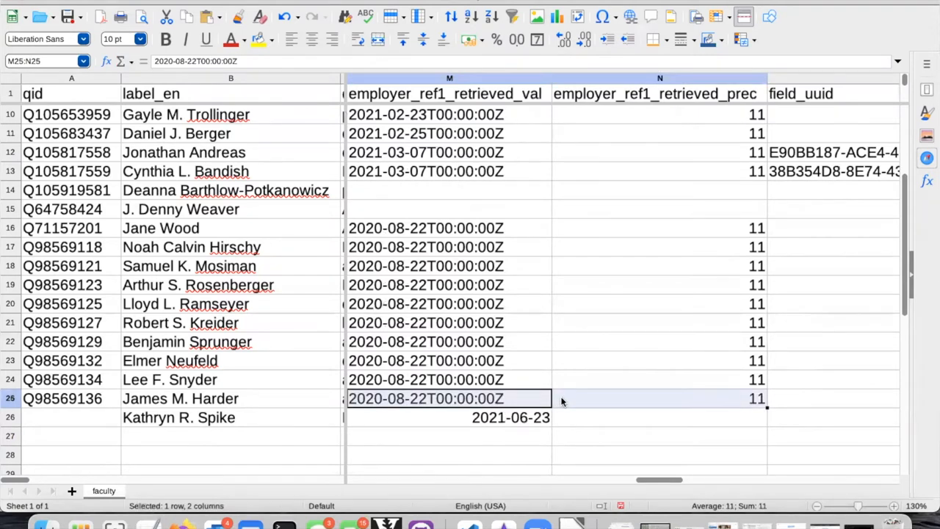
mouse_move(683, 421)
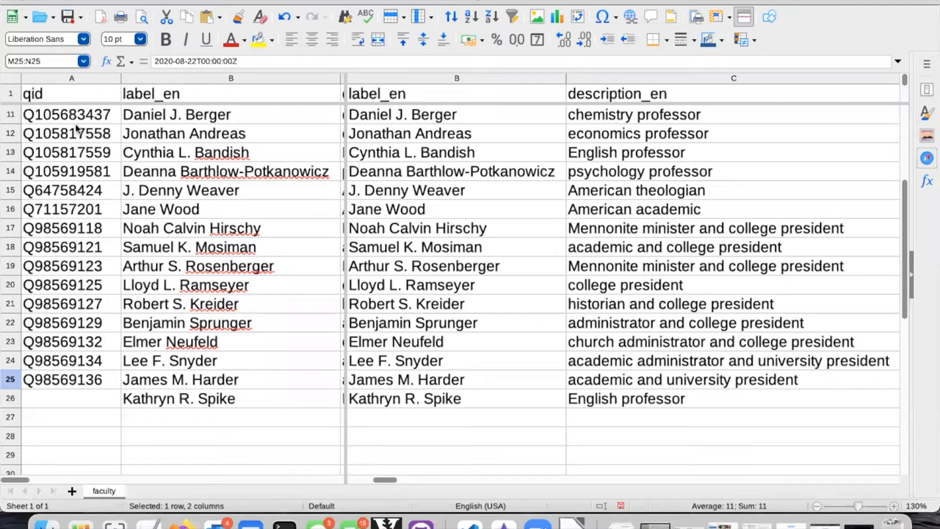
Copy field value Q1860 from Bandish's P13 and select Spike's P26.
click(10, 152)
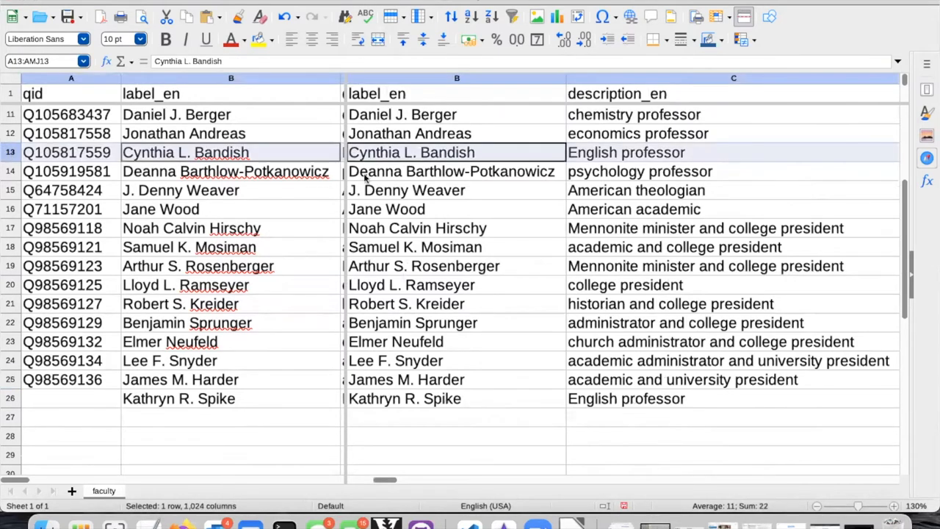
scroll(right, 3)
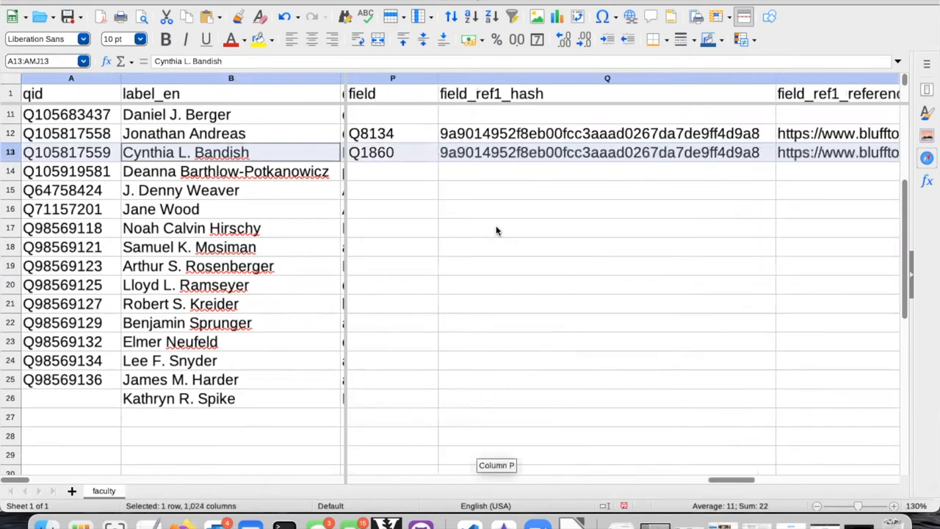
click(392, 152)
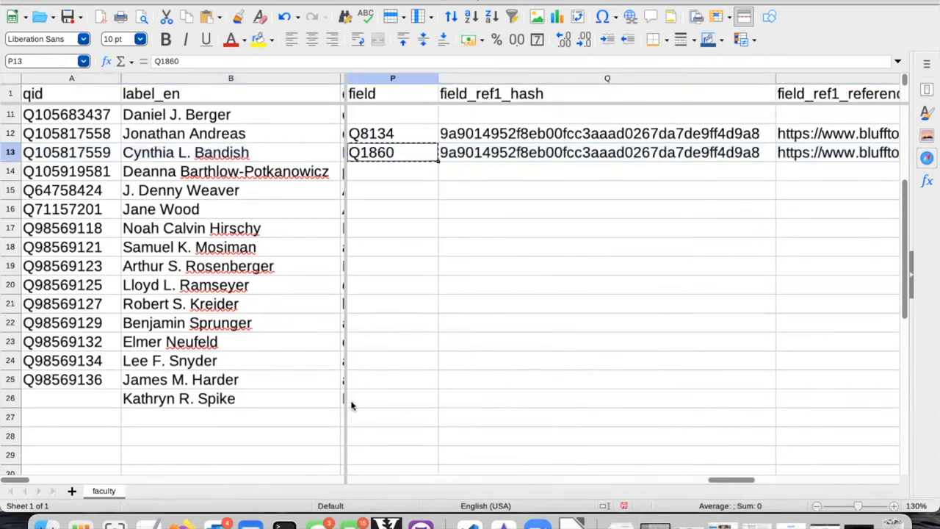
click(392, 398)
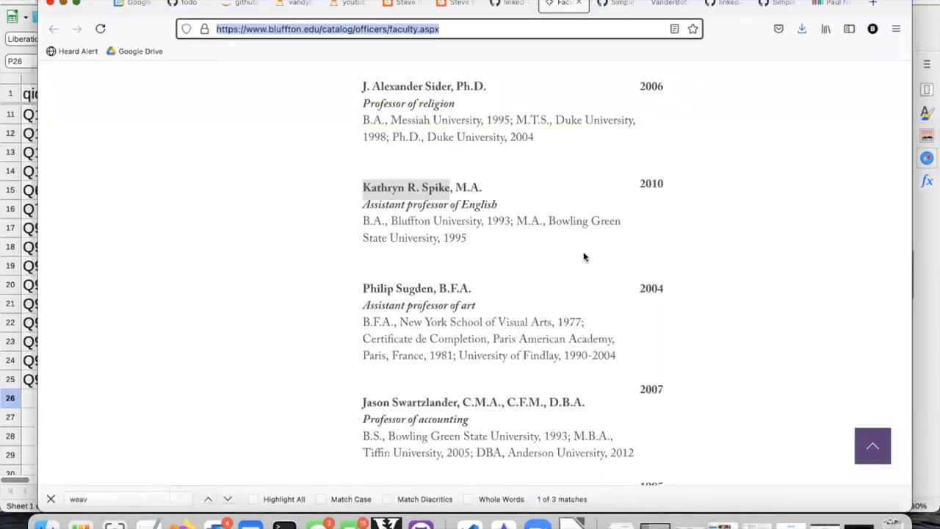
Look up Wikidata item Q1860 to verify it is the English language.
click(830, 3)
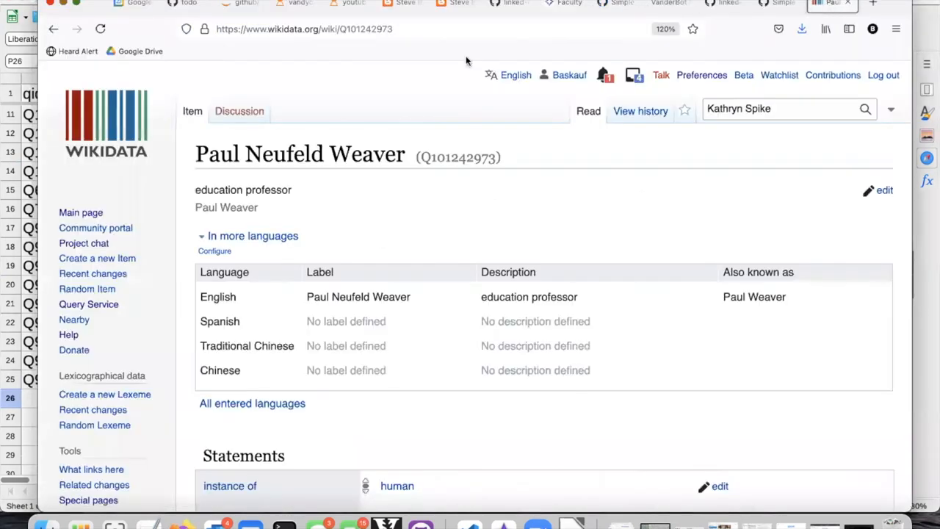
click(303, 28)
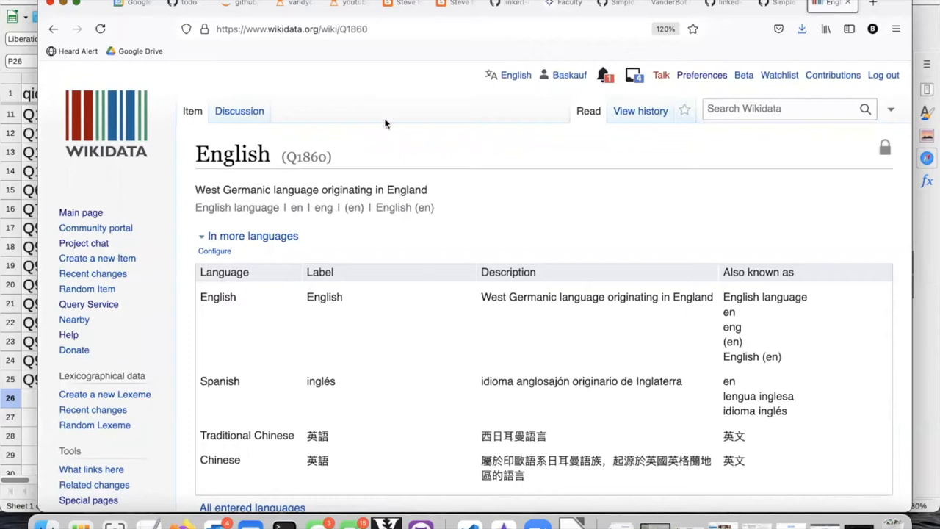
mouse_move(663, 211)
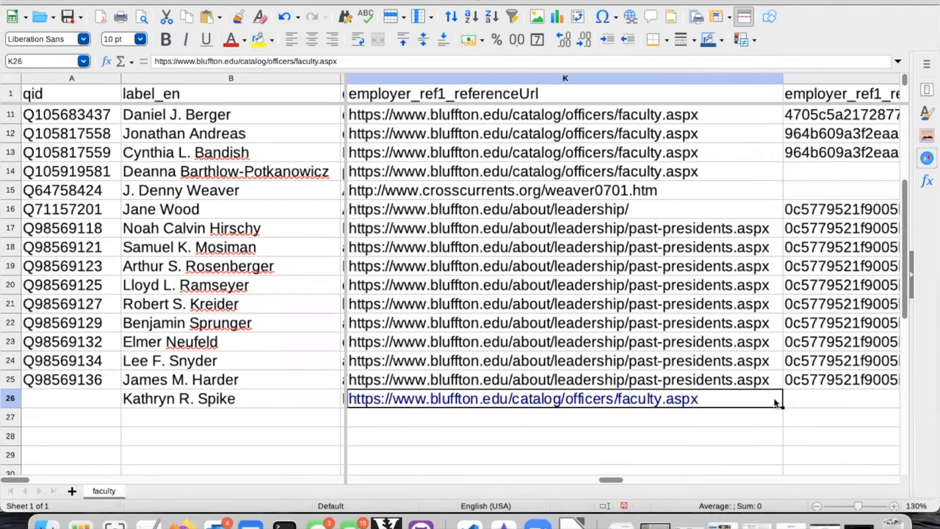
Copy the Bluffton URL reference K26:M26 into the field_ref1 columns R26:T26.
scroll(right, 3)
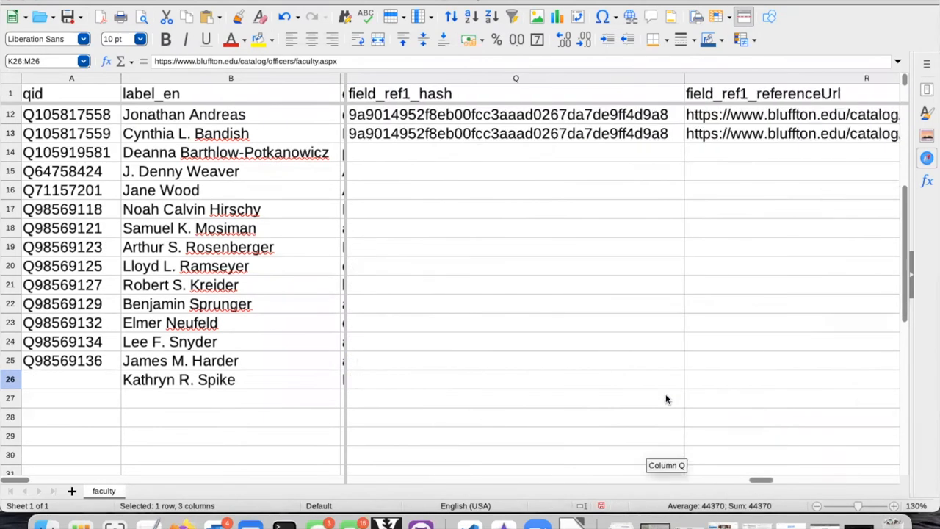
mouse_move(711, 378)
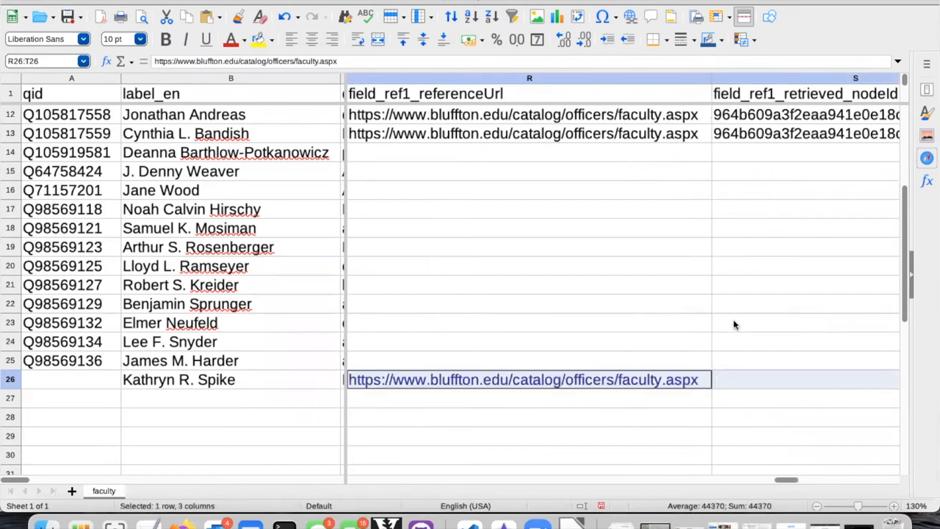
scroll(right, 3)
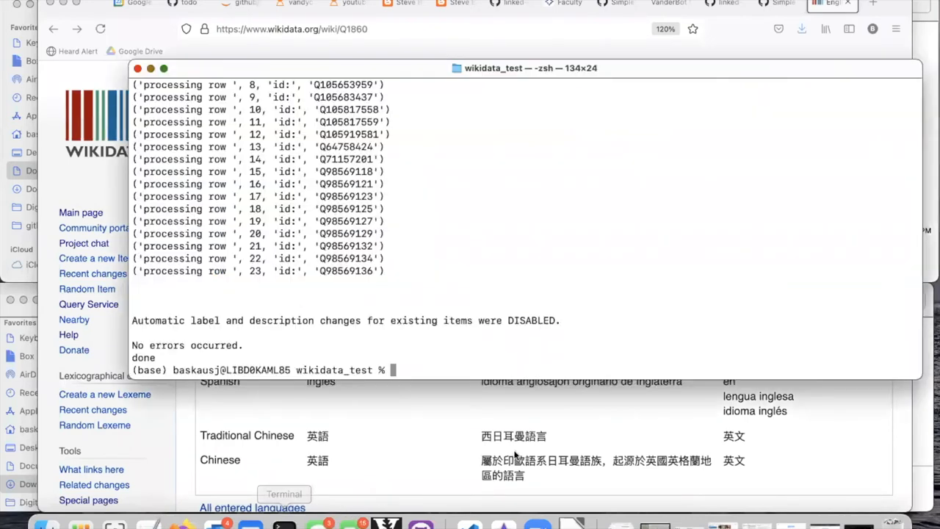
mouse_move(638, 420)
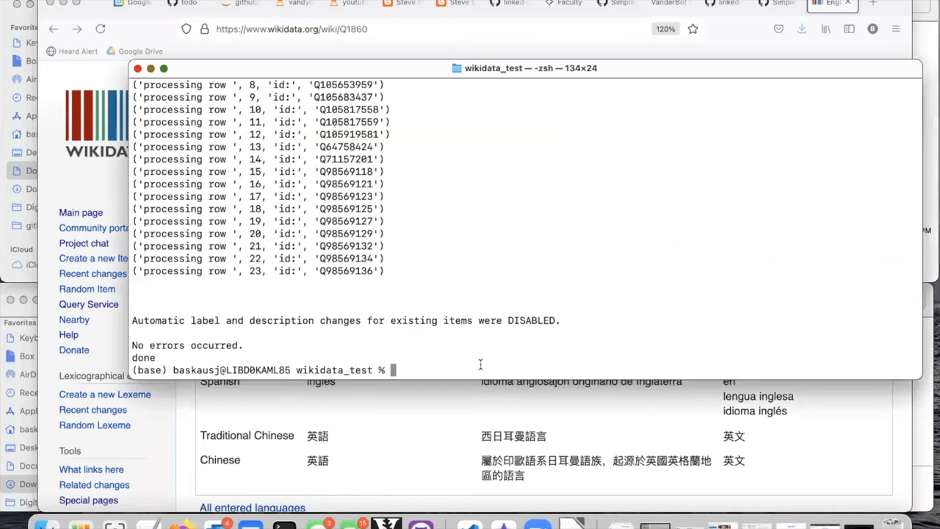
Run python3 vanderbot.py in wikidata_test and confirm no errors occurred.
text(python3 vanderbot.py)
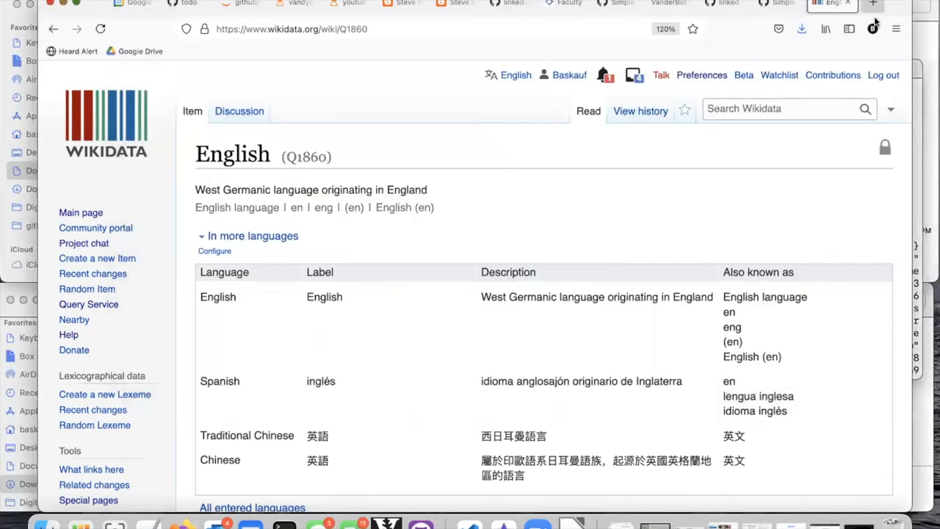
click(782, 108)
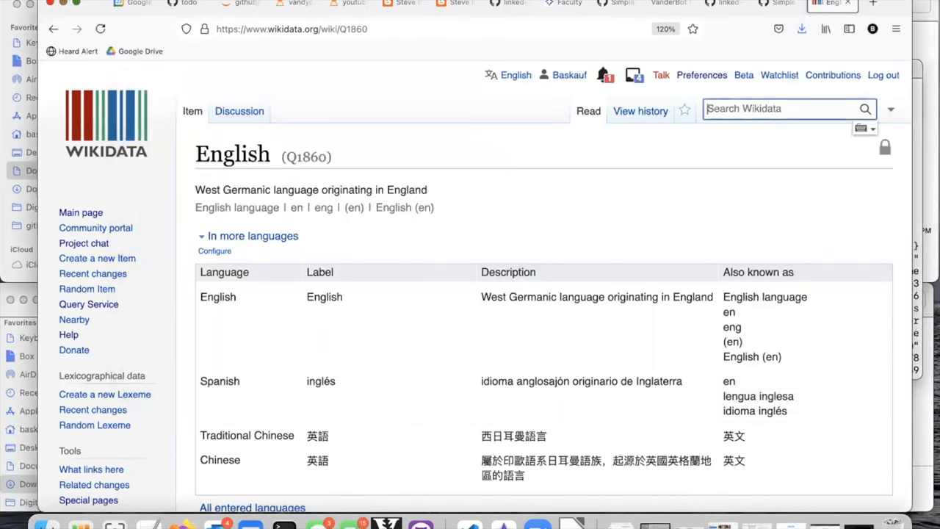
text(Kathryn R. Spike)
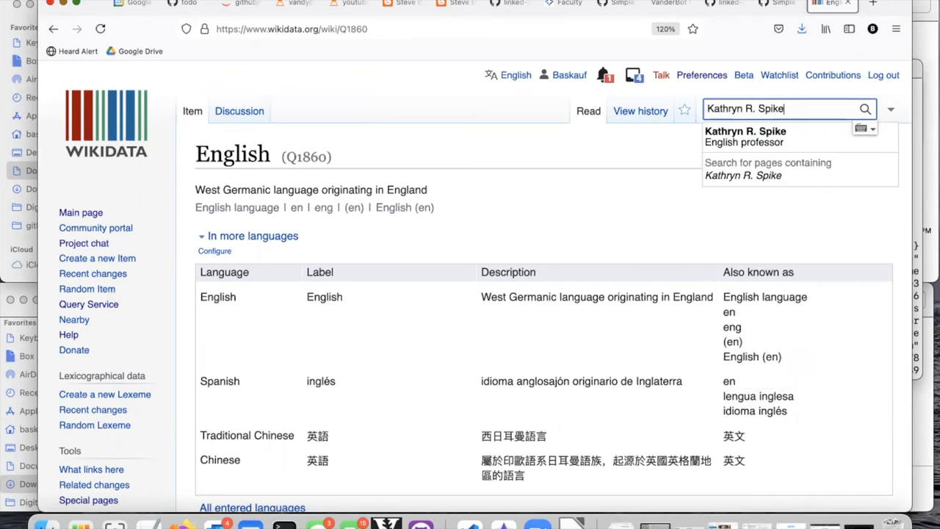
mouse_move(790, 137)
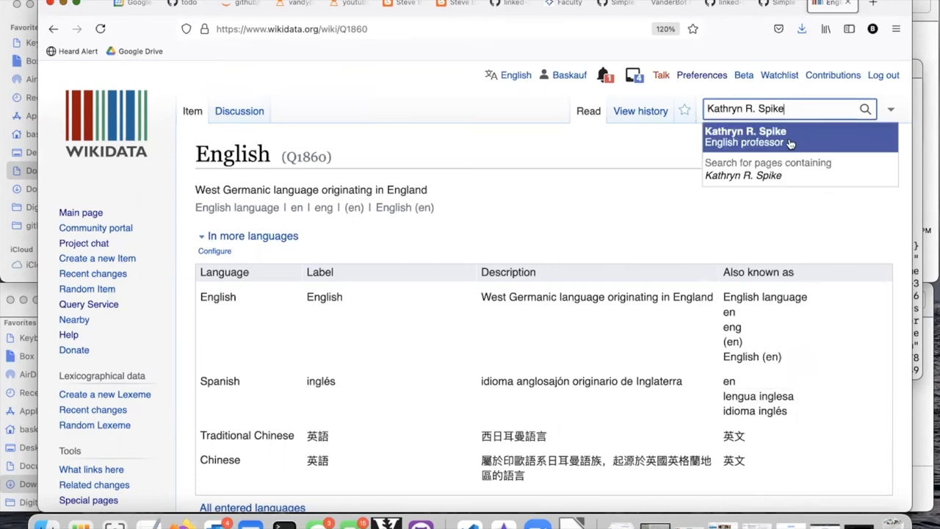
click(746, 137)
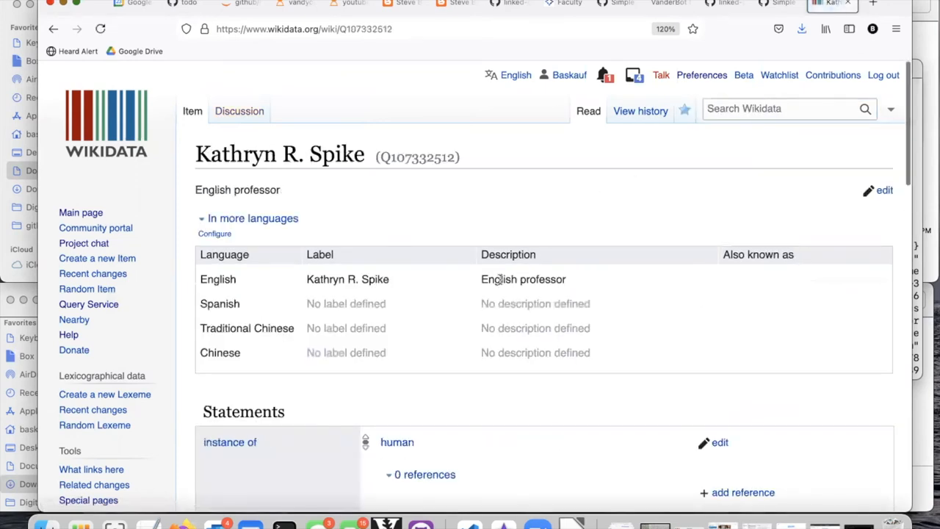
scroll(down, 3)
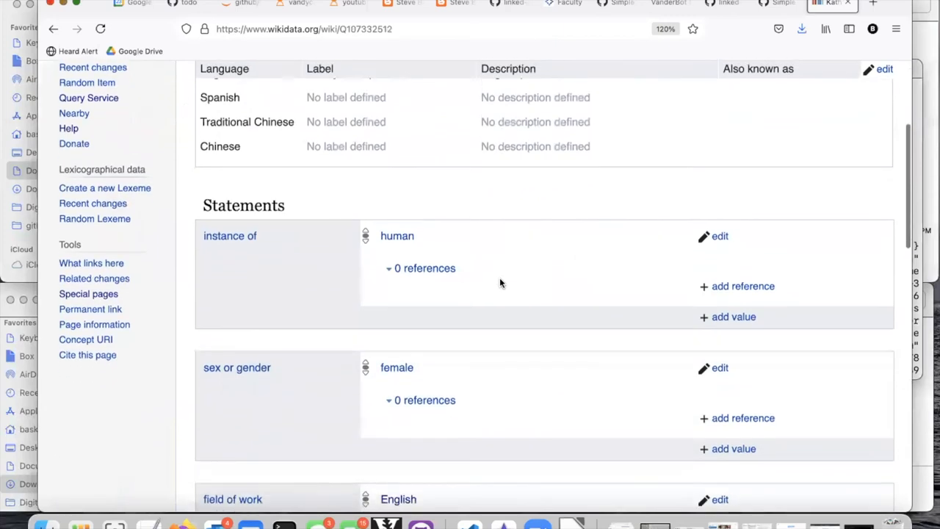
scroll(down, 3)
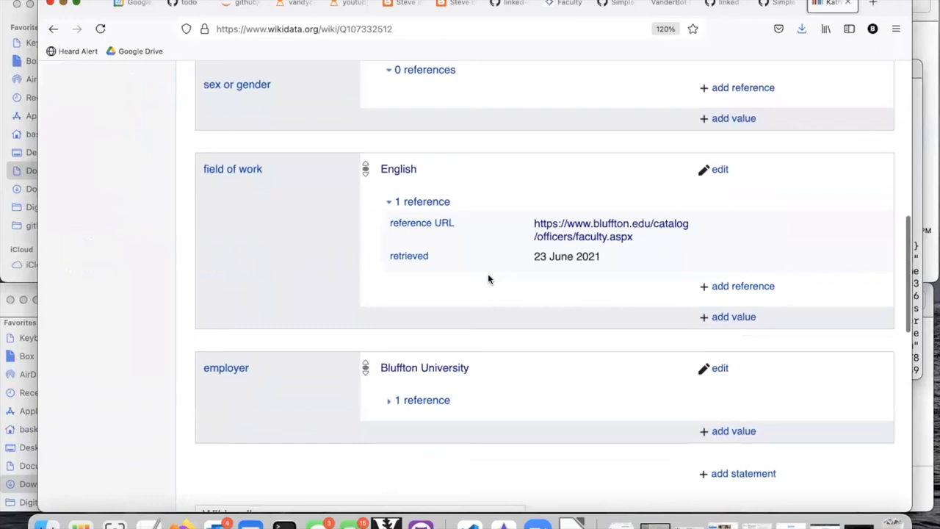
scroll(down, 3)
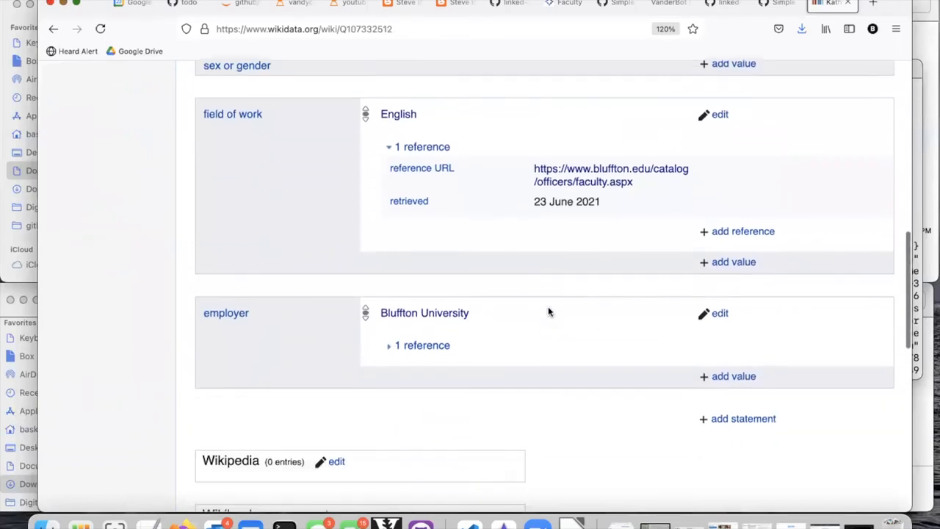
scroll(down, 3)
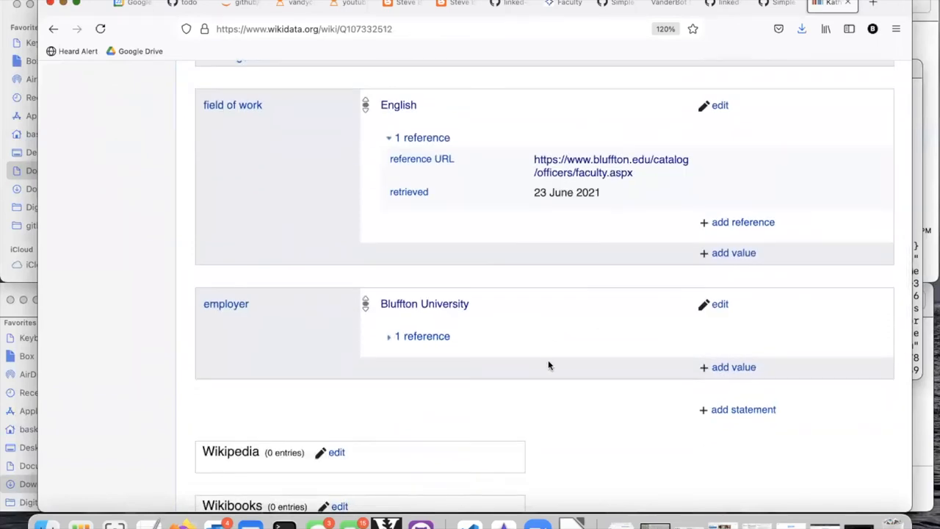
click(571, 524)
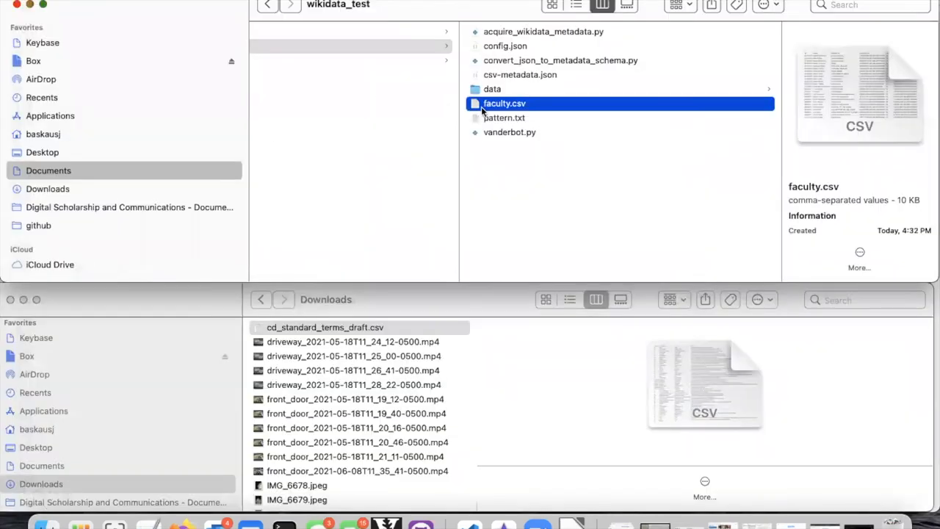
double_click(505, 102)
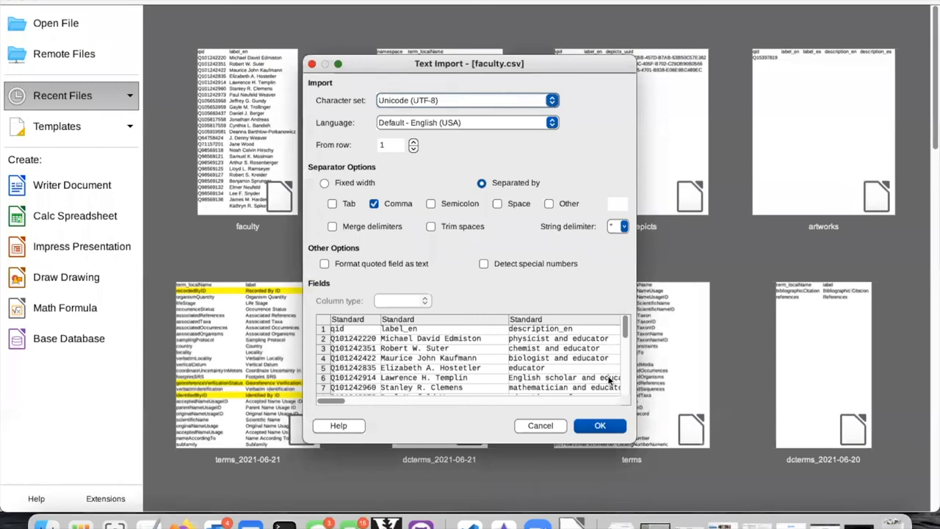
Confirm the CSV import and scroll to Kathryn R. Spike's row showing QID Q107332512.
click(600, 425)
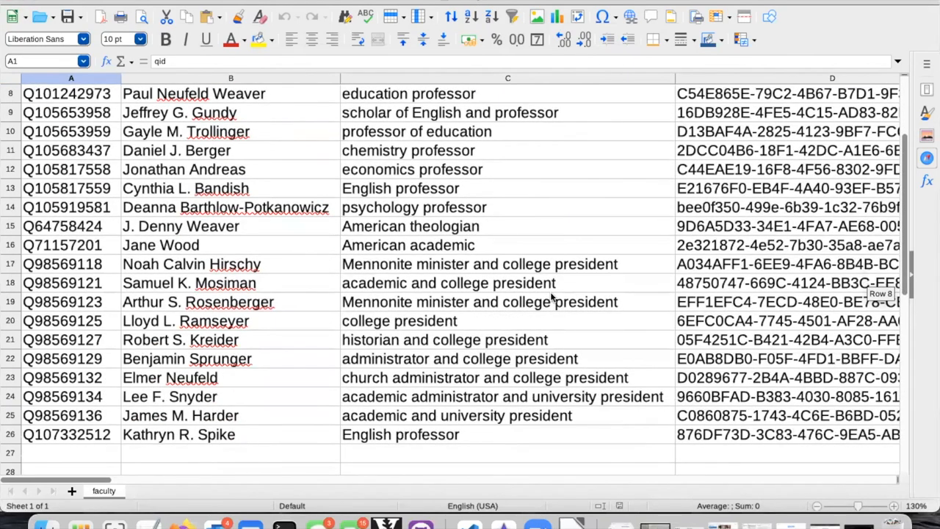
scroll(right, 3)
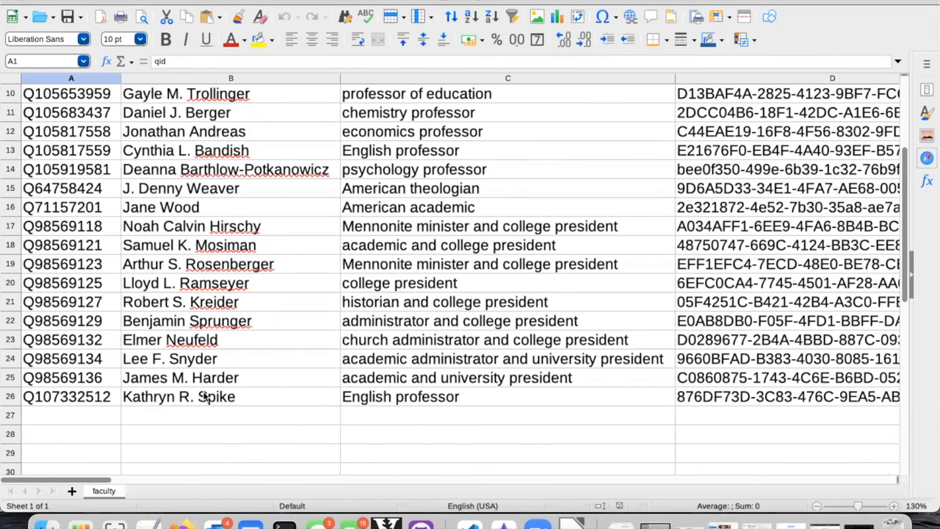
mouse_move(308, 398)
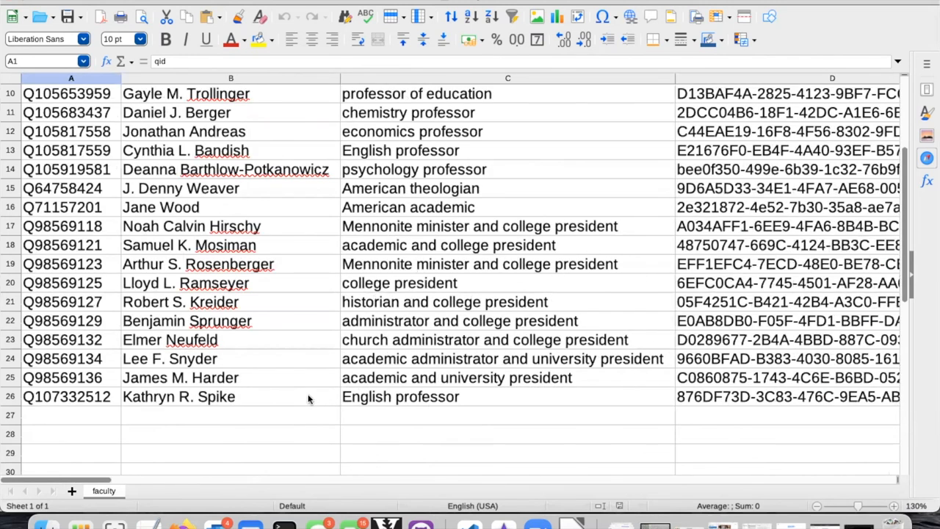
mouse_move(401, 396)
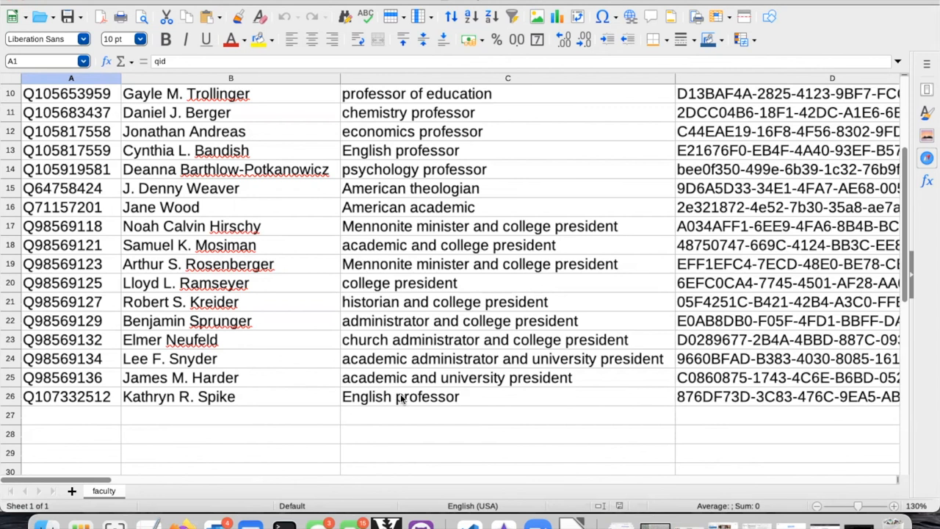
mouse_move(412, 381)
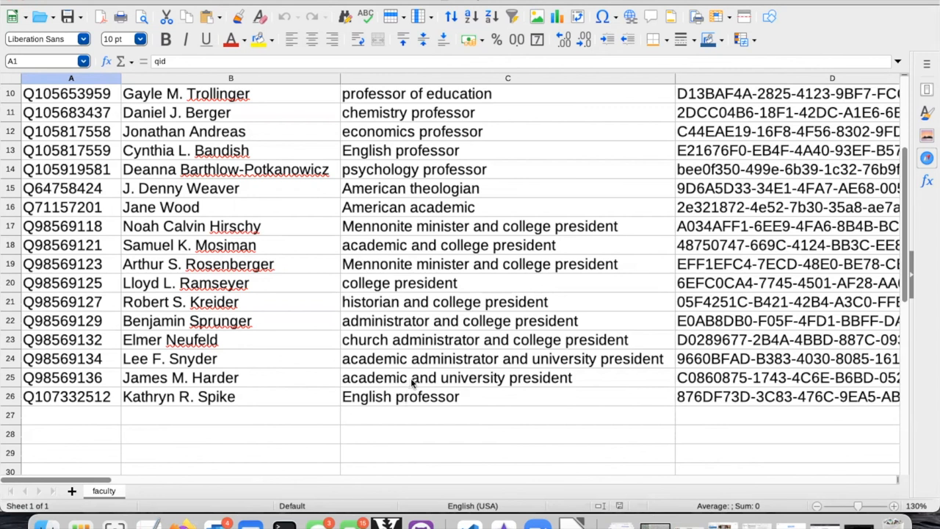